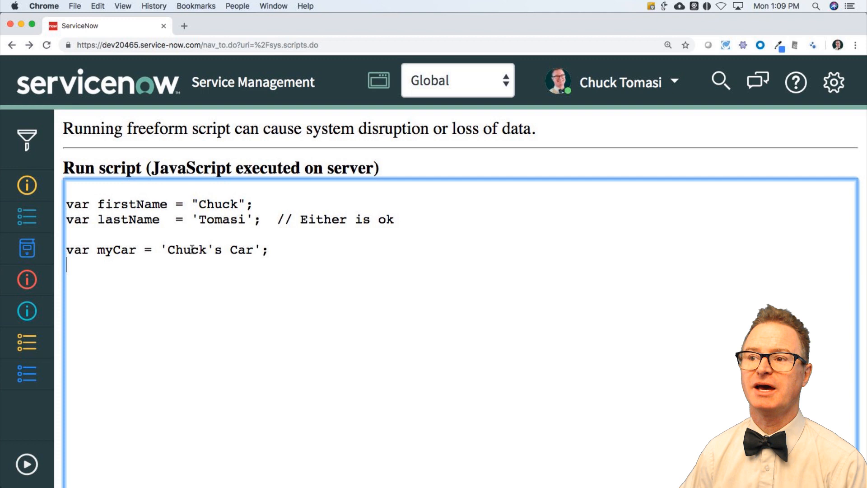
Insert a backslash before the apostrophe so myCar reads 'Chuck\'s Car'
double_click(214, 249)
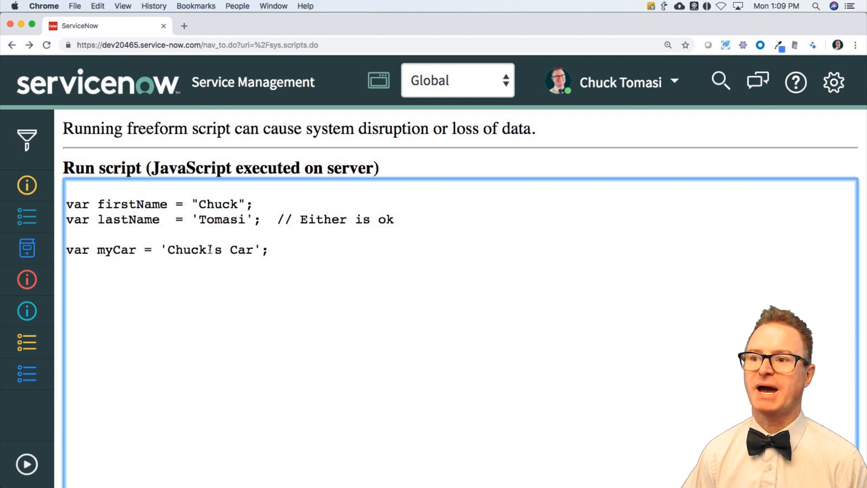
text(')
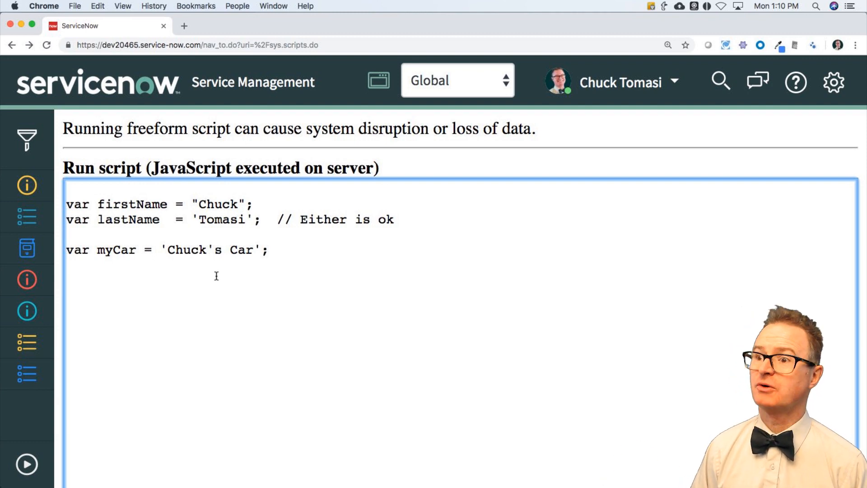
text(\)
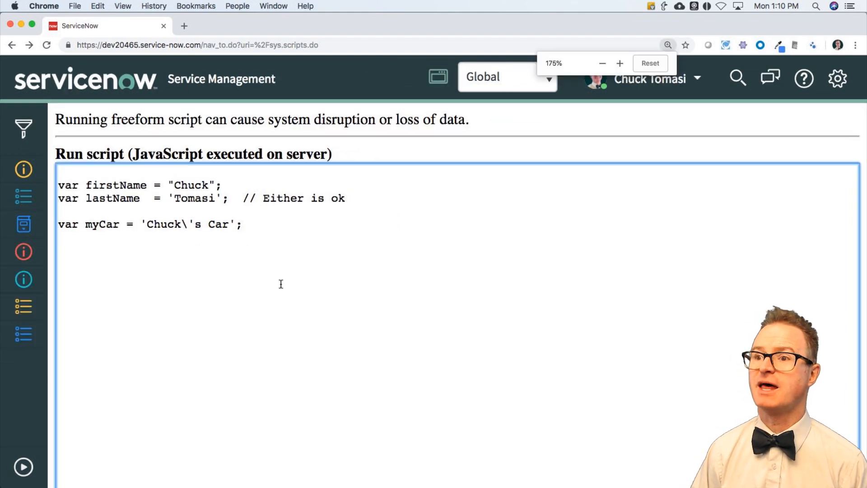
Add gs.info(myCar); below the declarations and run it, logging "Chuck's Car"
click(602, 63)
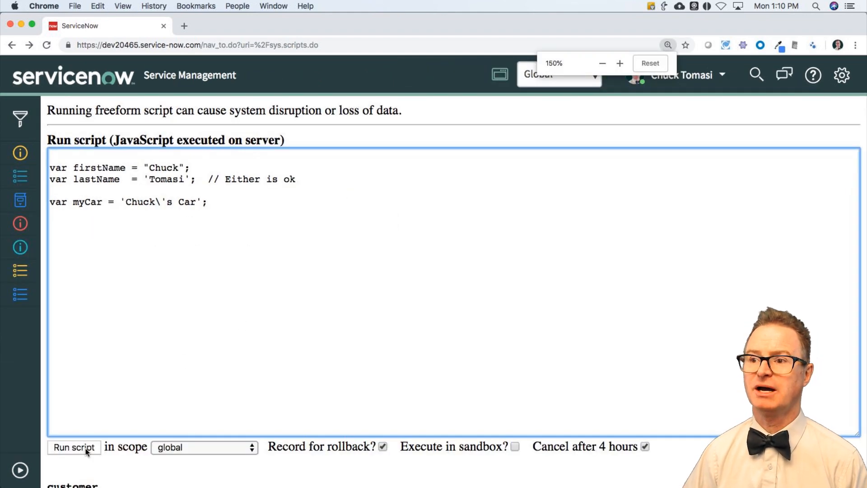
click(73, 446)
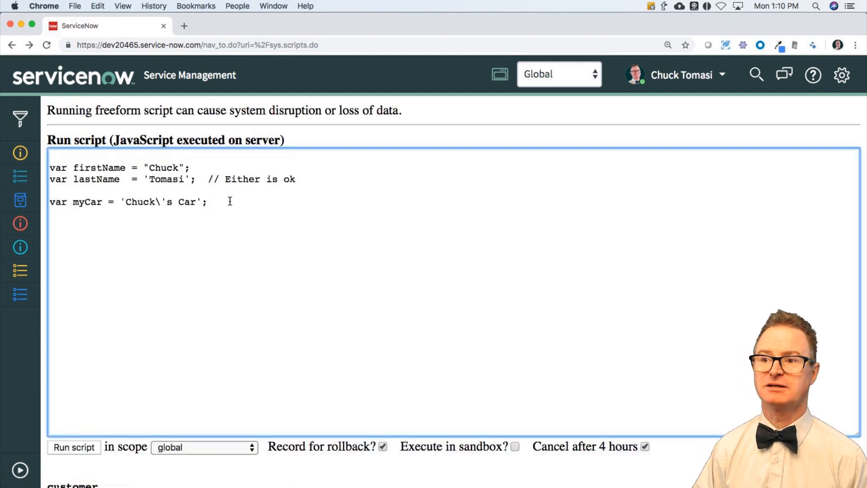
text(gs)
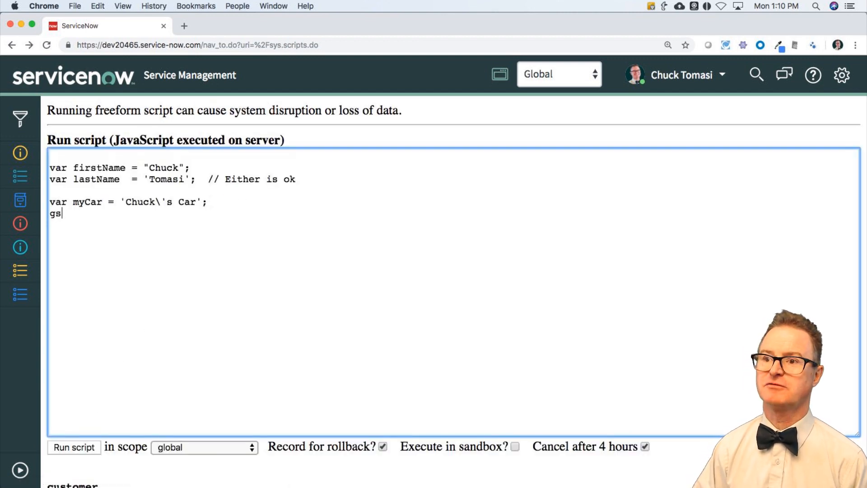
text(.info(myCar)
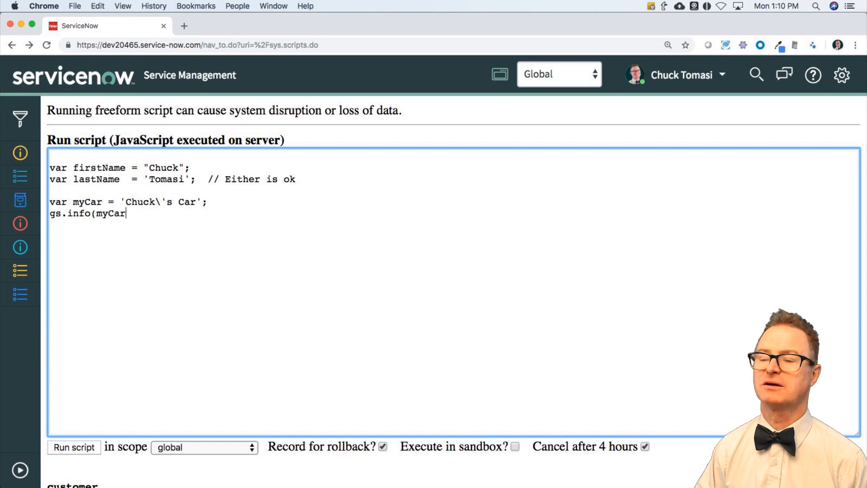
text();)
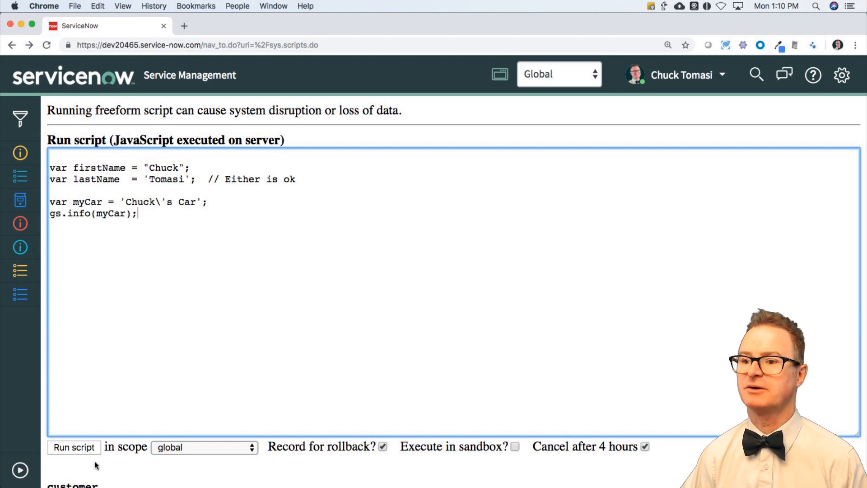
click(73, 447)
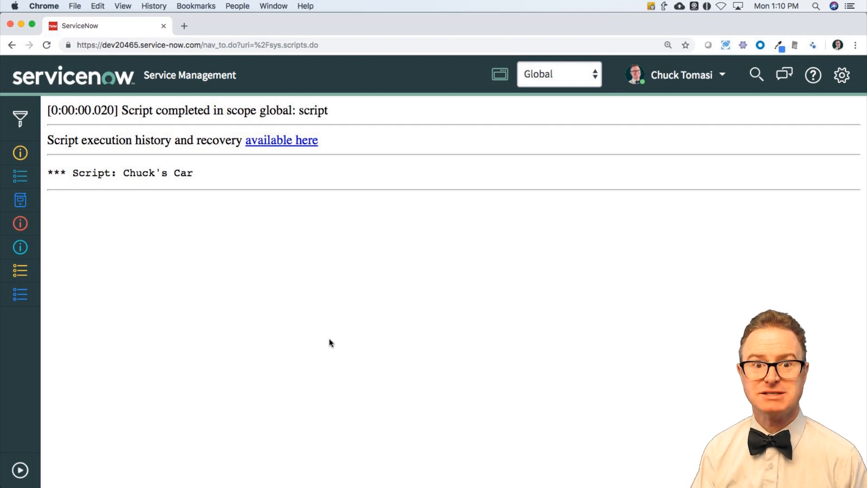
Return to Scripts - Background with the L07S01 special-characters script in the editor
click(13, 45)
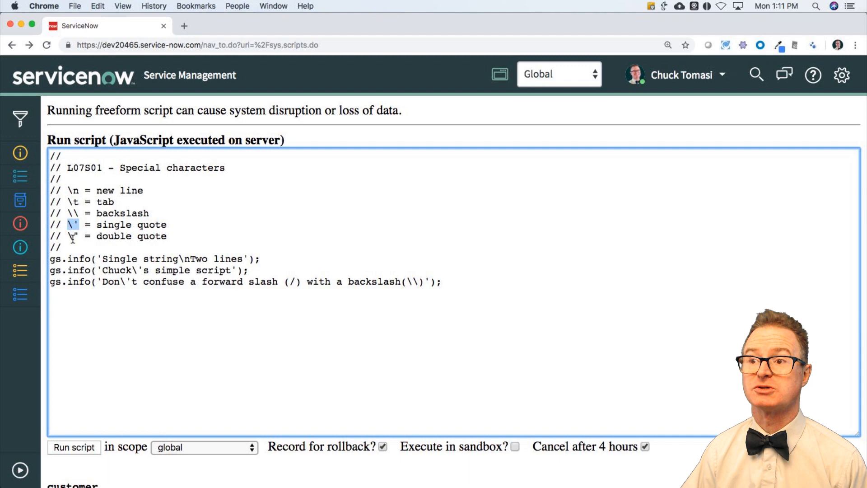
Run the L07S01 script with its \n, \' and \\ gs.info lines
click(71, 247)
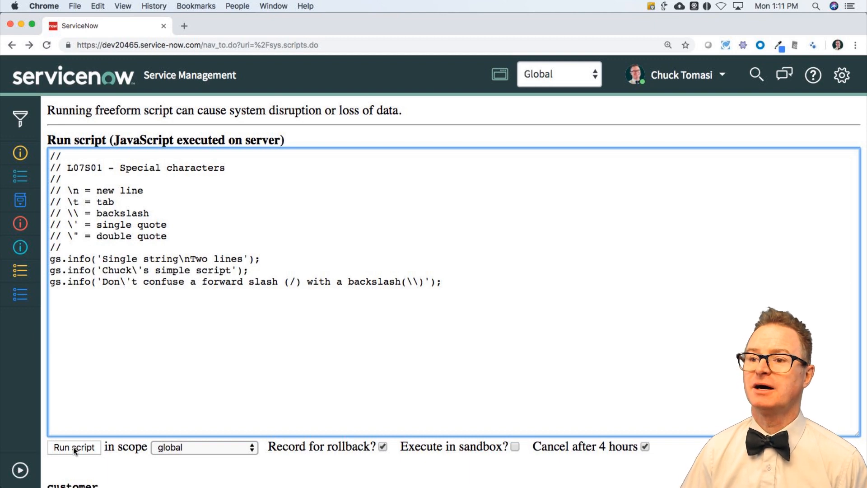
click(73, 447)
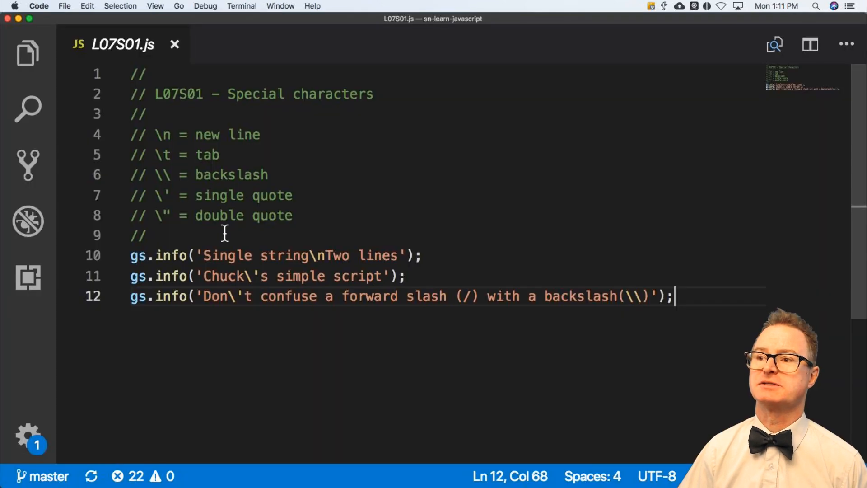
Select 'Single string\nTwo lines' on line 10, then view the Chrome results
double_click(211, 256)
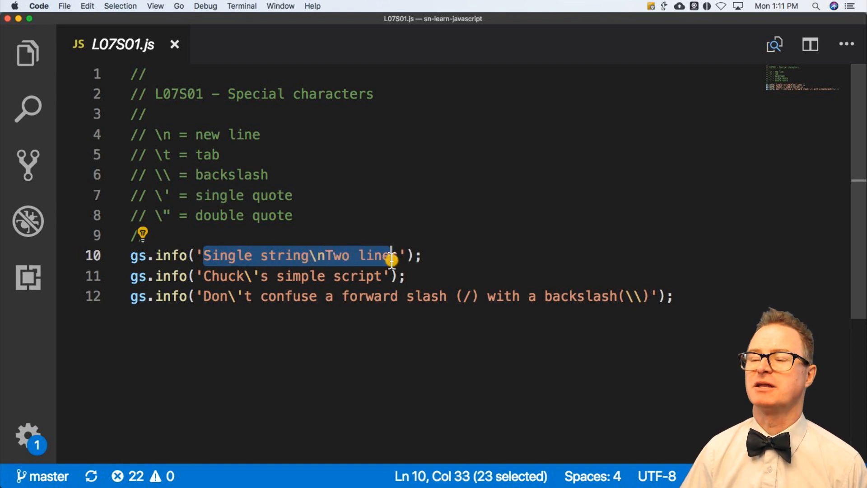
click(398, 256)
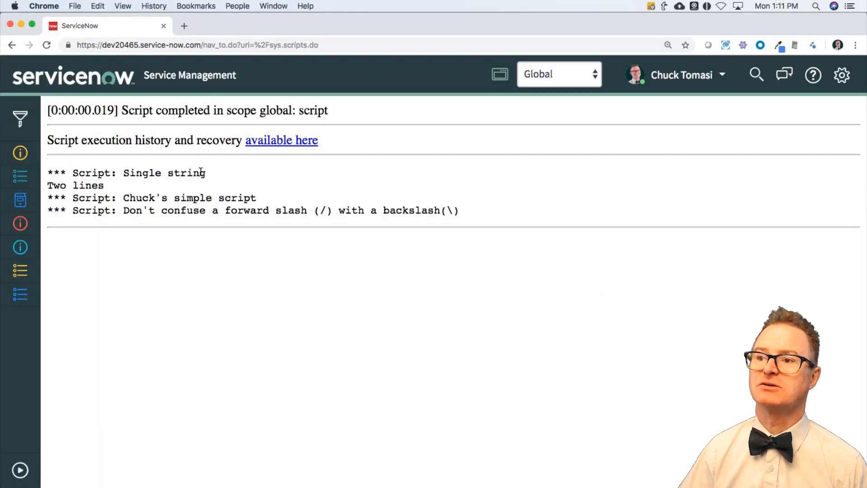
mouse_move(239, 177)
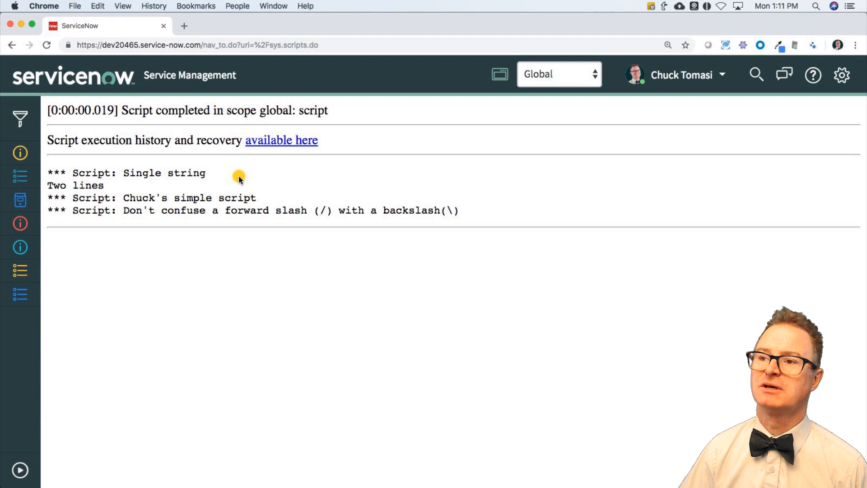
mouse_move(209, 177)
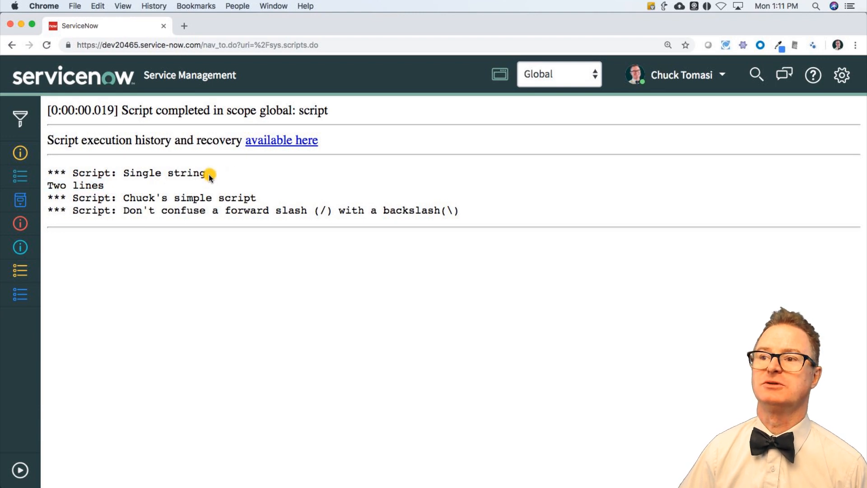
mouse_move(166, 185)
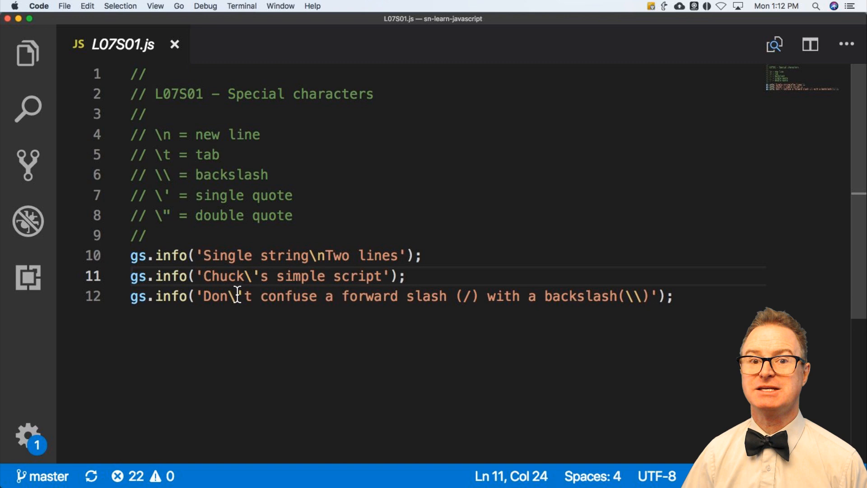
Mark the \' in Chuck\'s on line 11 and Don\'t on line 12, then view the results
scroll(up, 3)
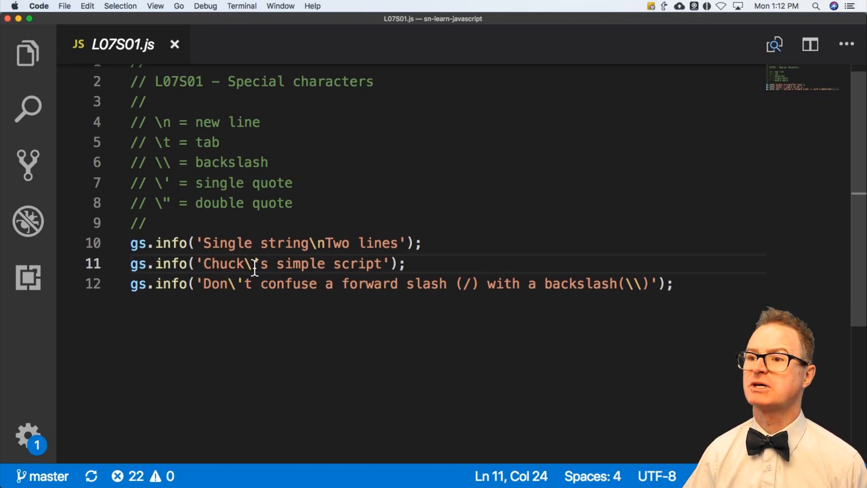
click(252, 264)
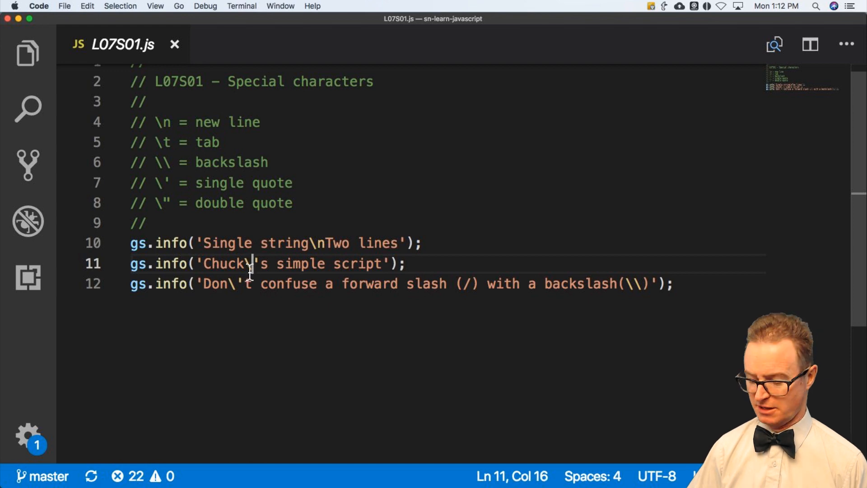
key(Backspace)
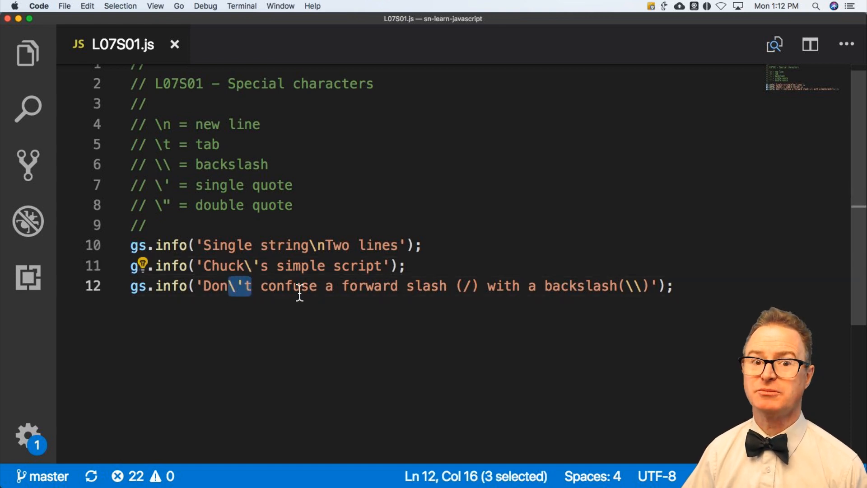
mouse_move(445, 286)
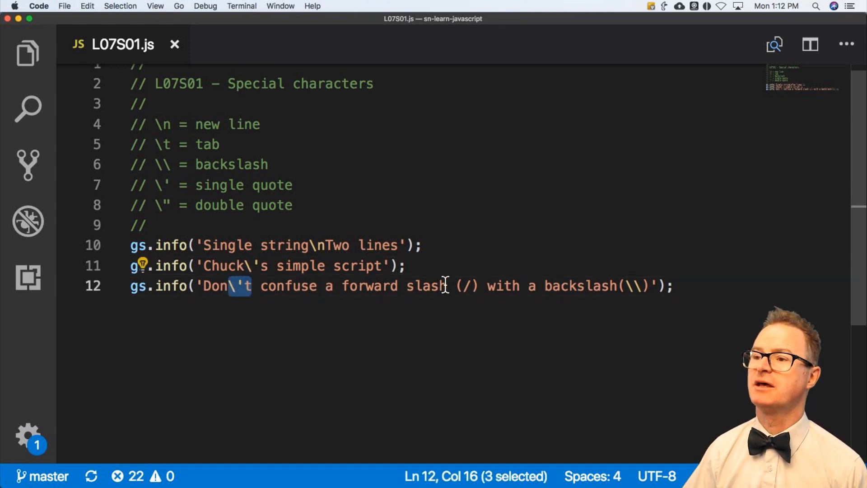
double_click(466, 286)
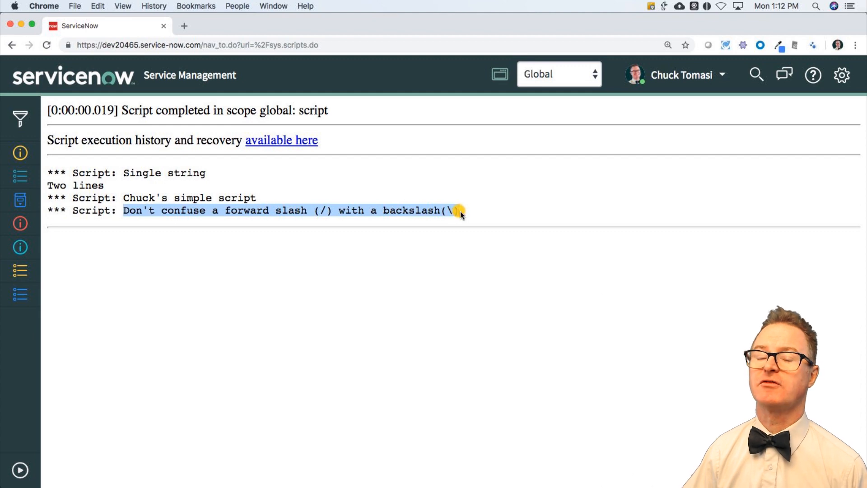
mouse_move(476, 220)
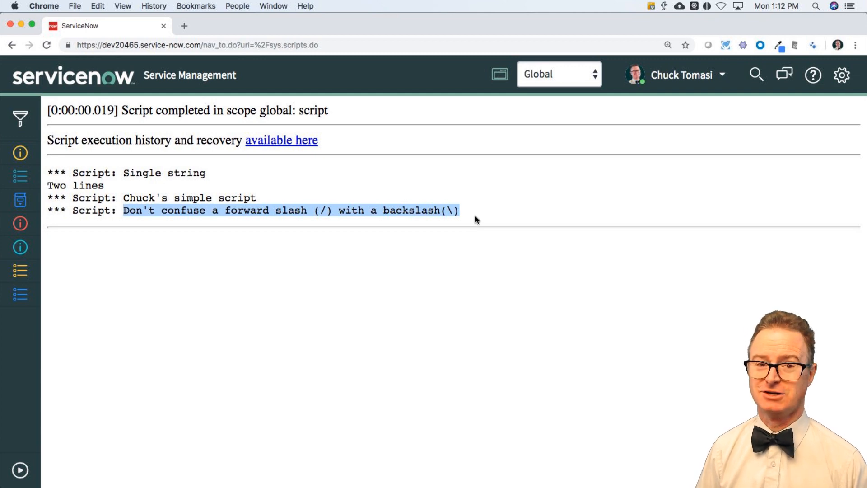
mouse_move(389, 244)
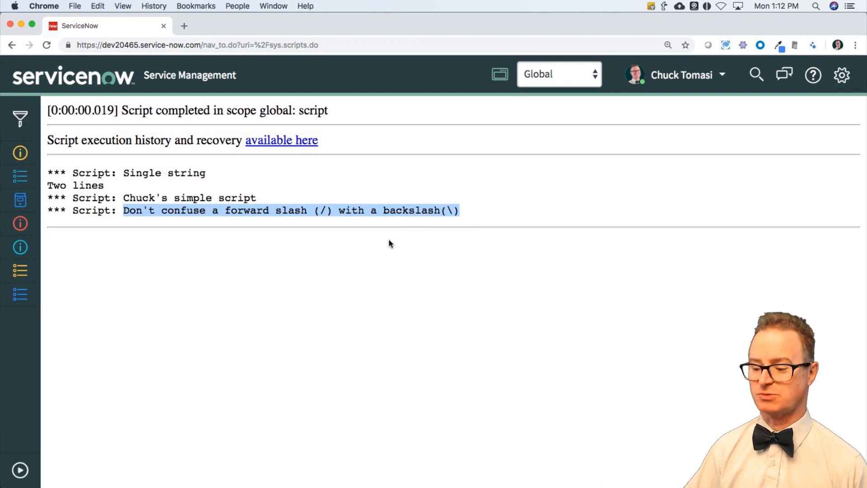